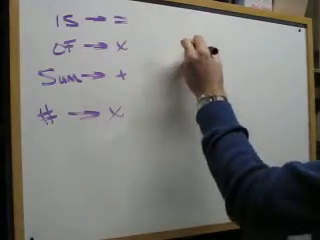
{"action": "type", "text": "x+2="}
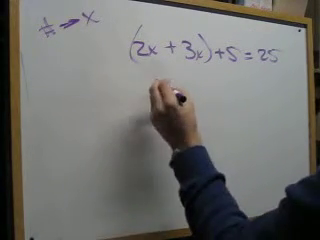
{"action": "type", "text": "5x +"}
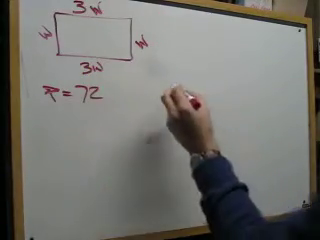
{"action": "type", "text": "3w"}
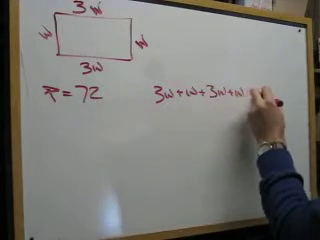
{"action": "type", "text": "= 72"}
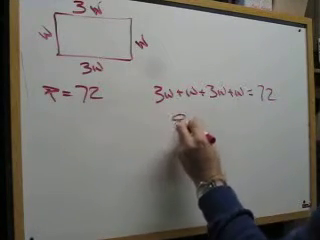
{"action": "type", "text": "8w=7"}
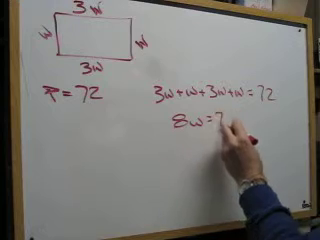
{"action": "type", "text": "72"}
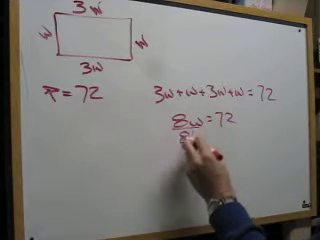
{"action": "type", "text": "/8"}
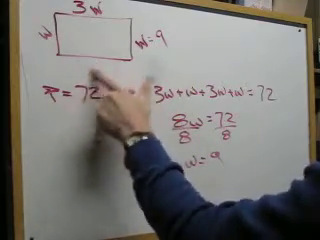
{"action": "type", "text": "27"}
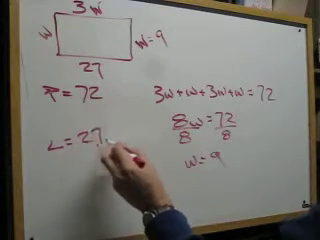
{"action": "type", "text": "cm"}
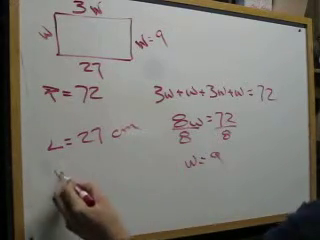